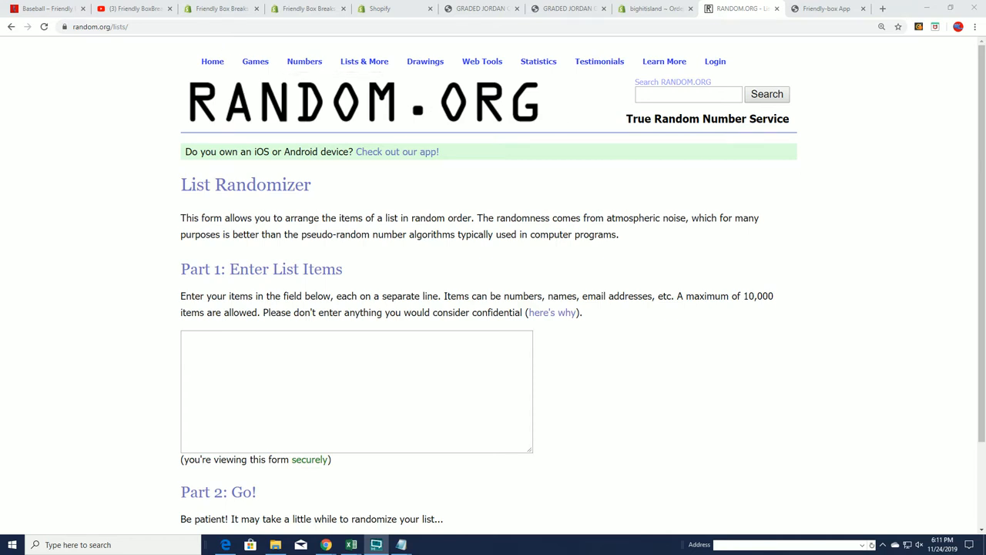
Step: Open the Baseball collection and scroll to find the 15 SPOT FILLER break listing
left_click(400, 545)
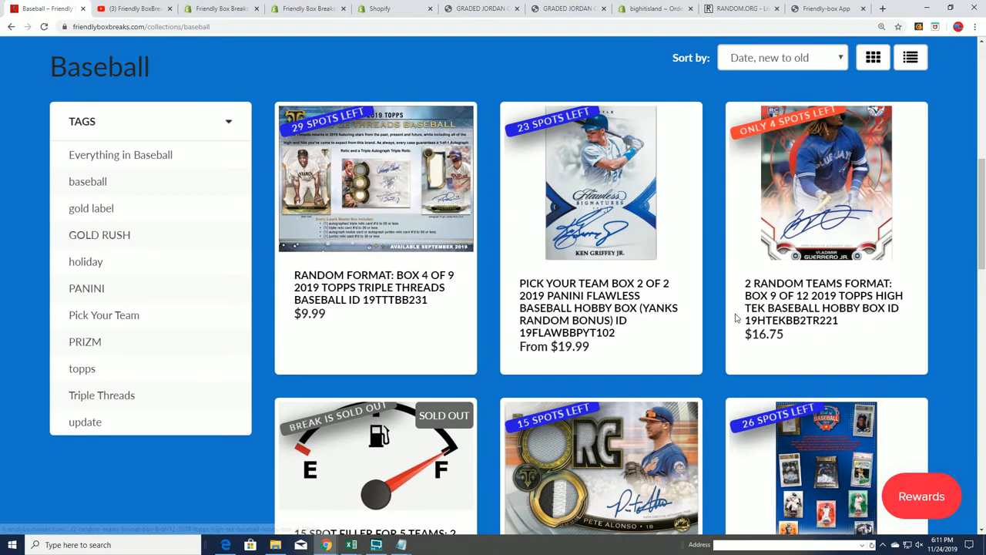
scroll("down", 3)
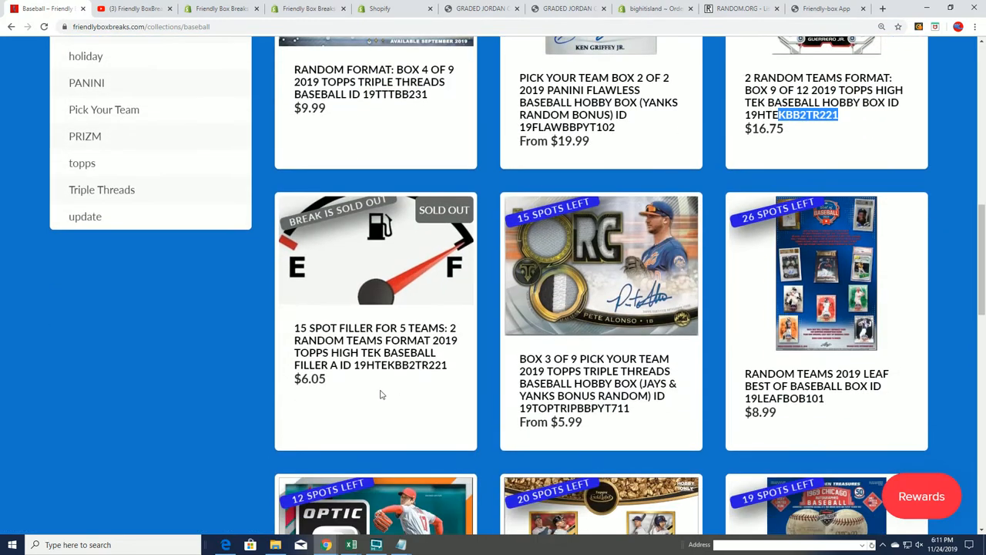
scroll("up", 3)
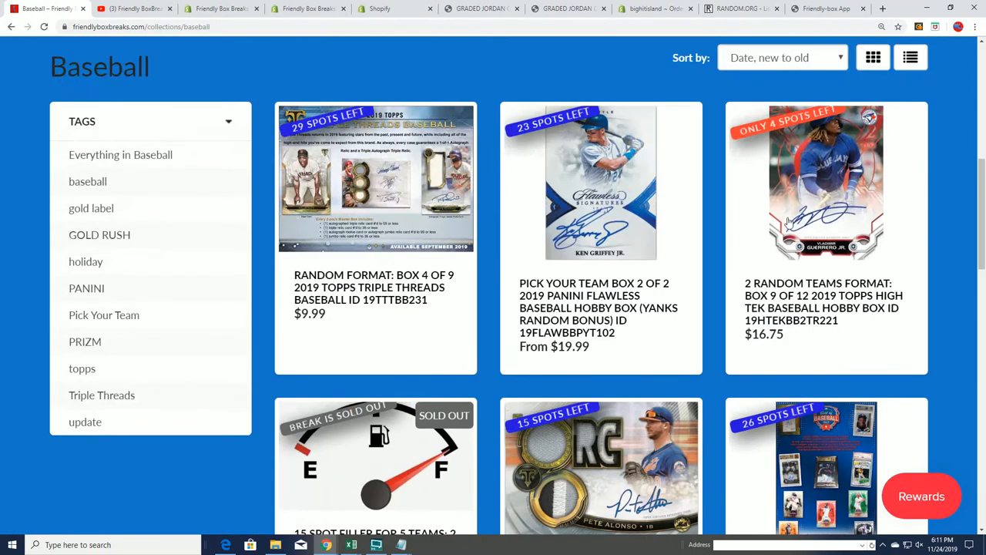
mouse_move(740, 9)
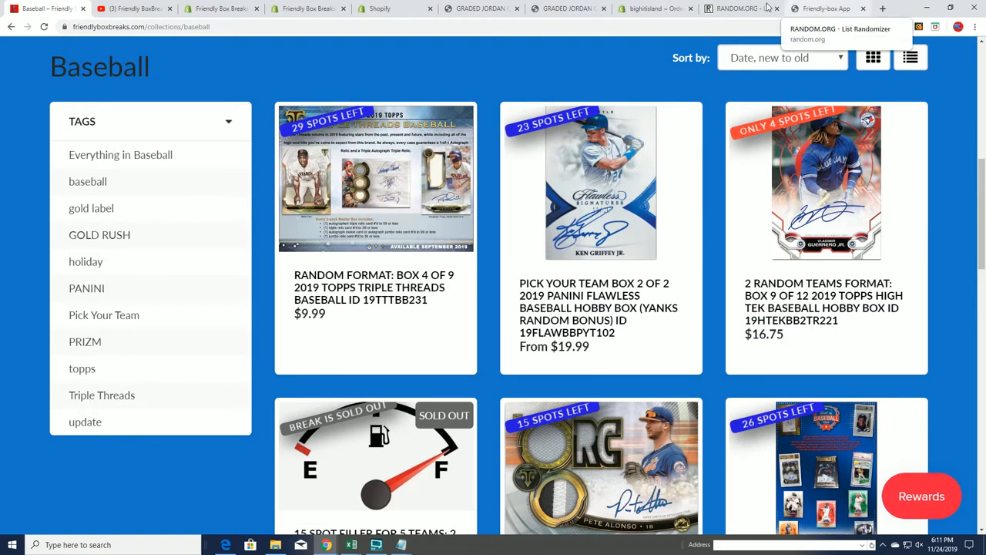
Step: Return to the List Randomizer tab and copy the 15 spot names from Notepad
left_click(737, 9)
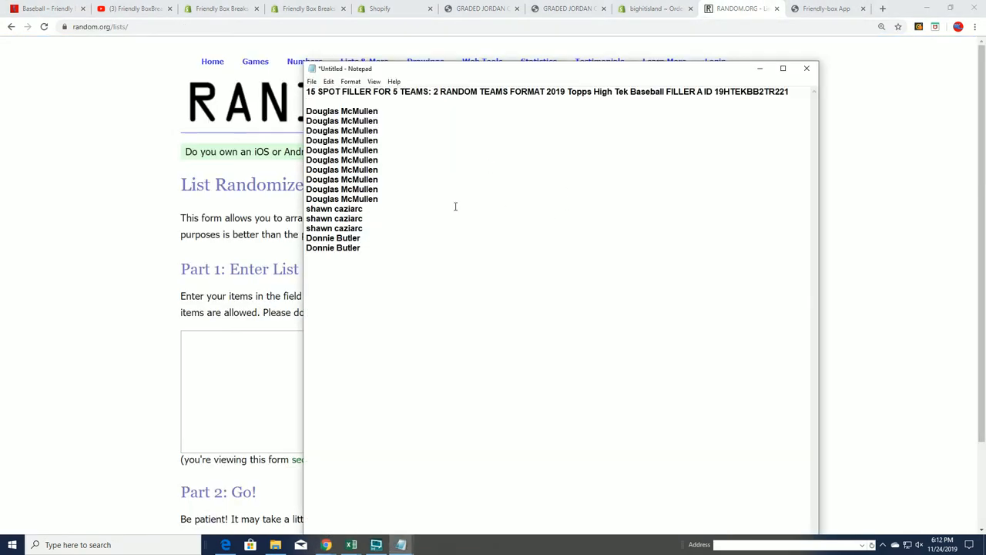
key("ctrl+a")
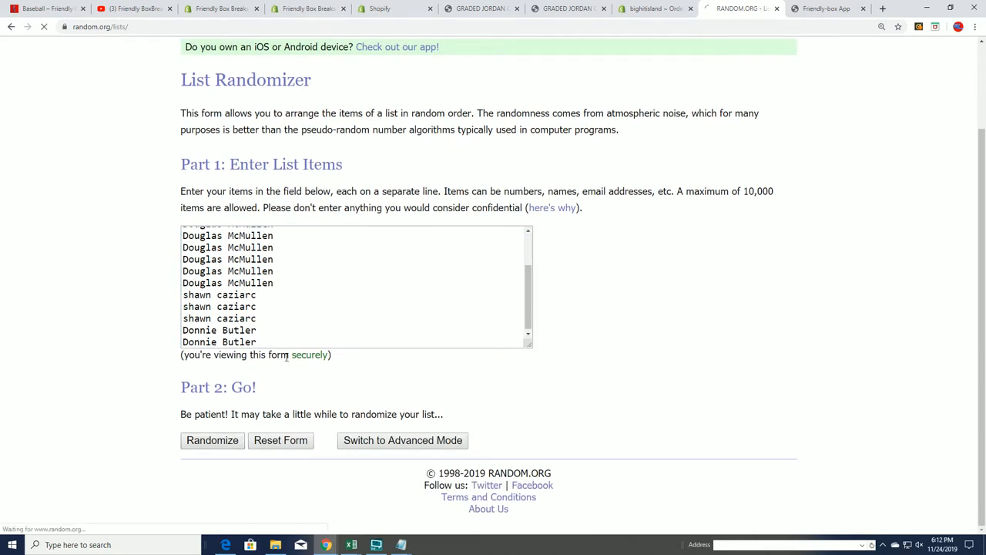
Step: Randomize the 15-name list, then repeat with Again! until it has been shuffled 7 times
left_click(212, 440)
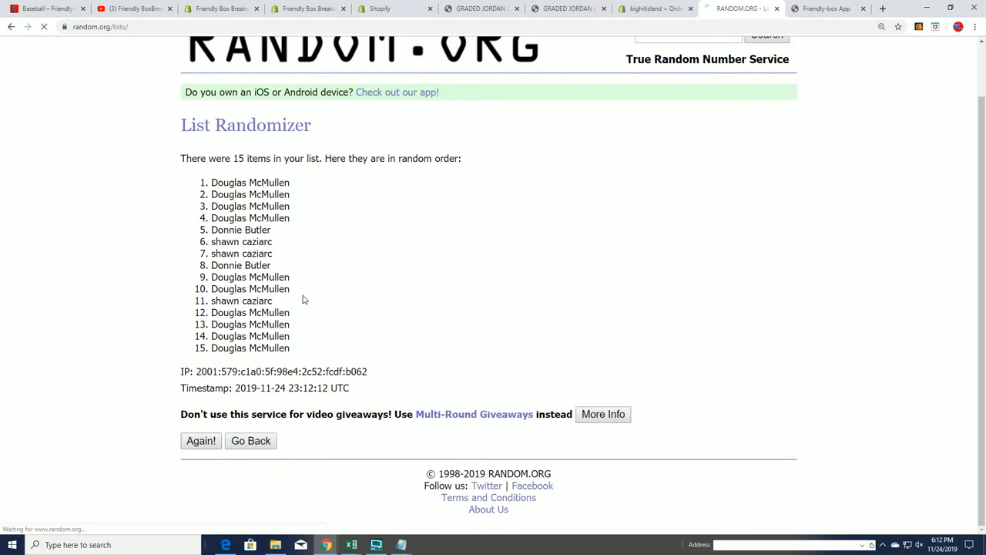
left_click(200, 440)
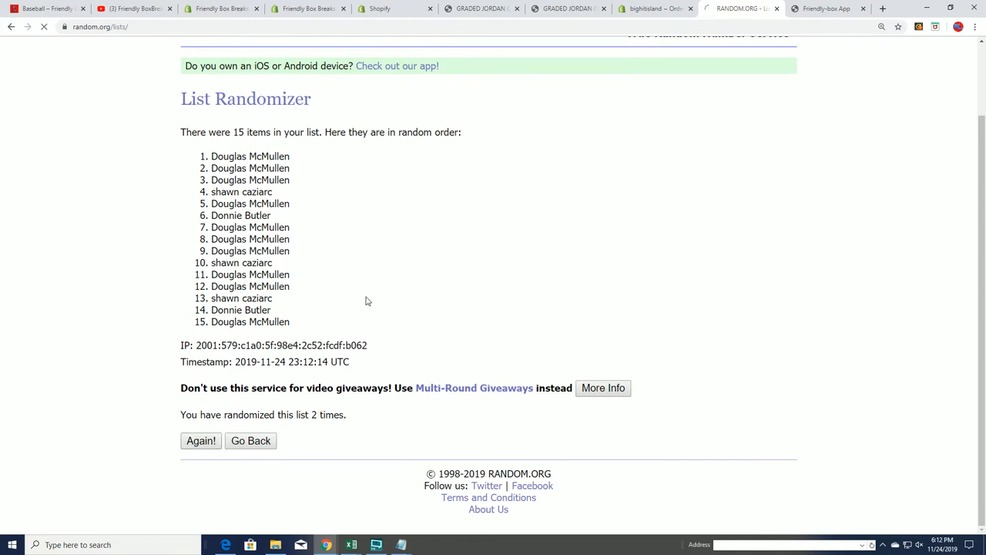
left_click(202, 440)
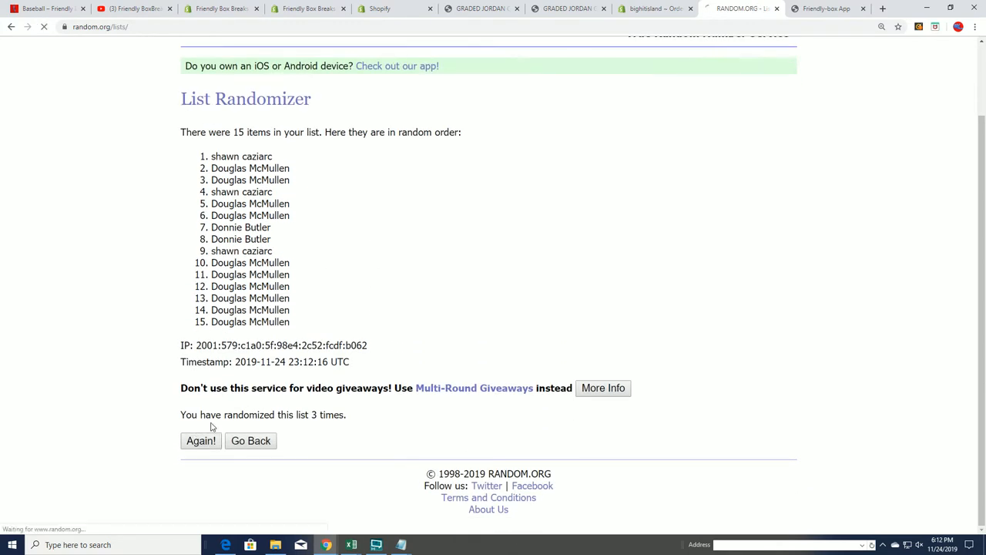
left_click(201, 441)
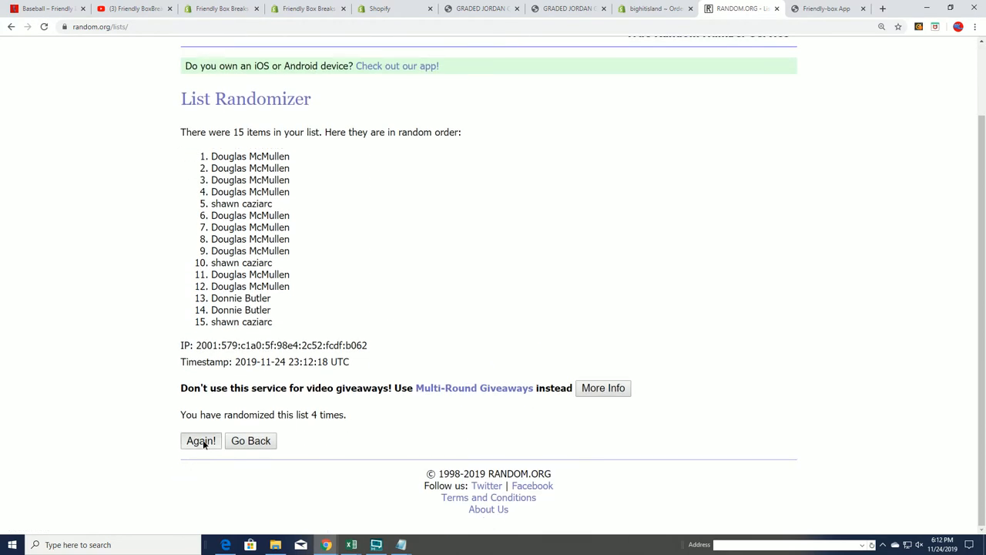
left_click(200, 440)
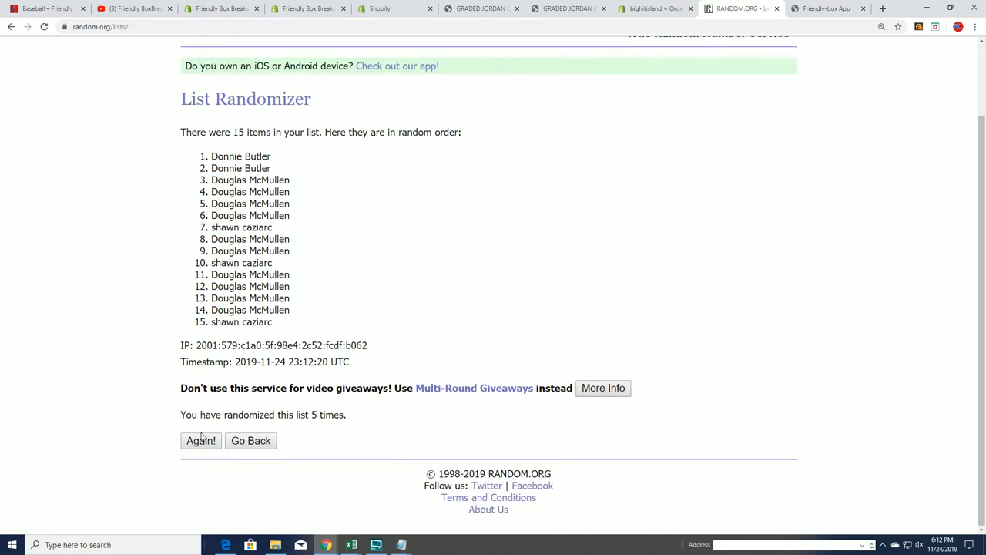
left_click(200, 440)
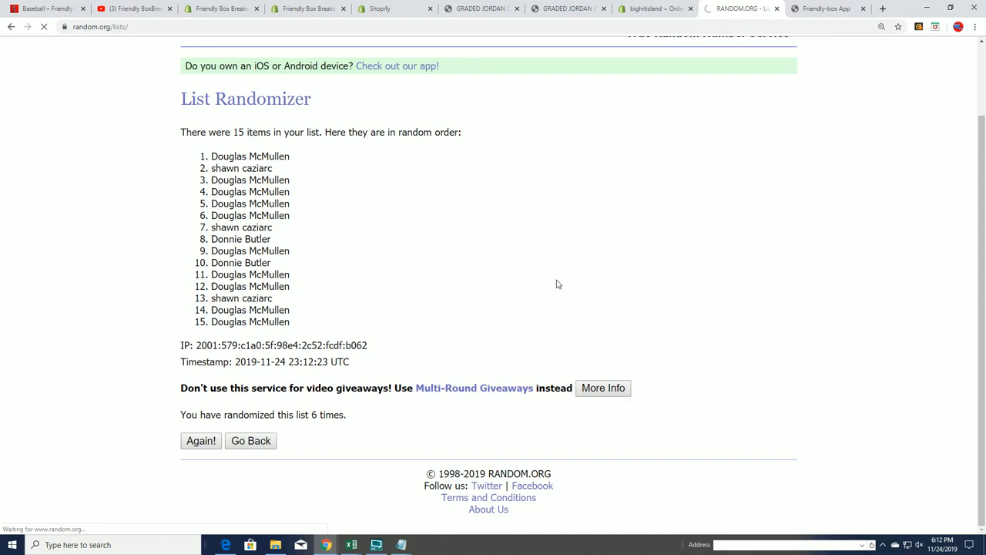
left_click(201, 440)
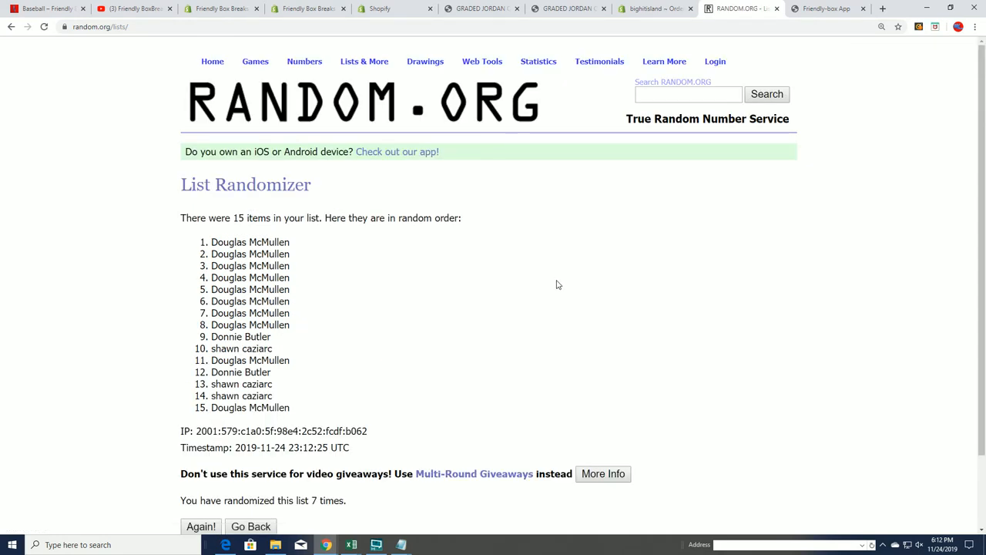
scroll("down", 3)
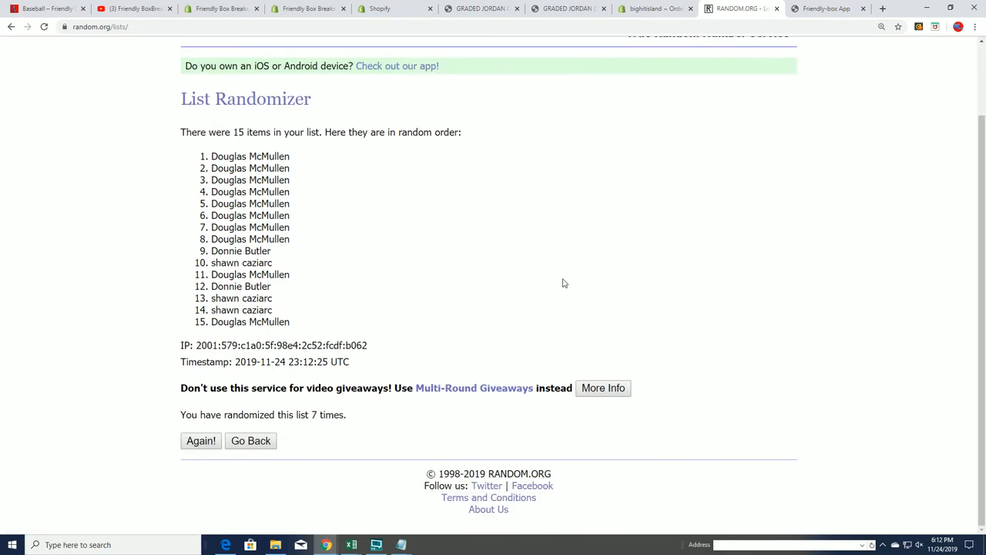
mouse_move(291, 209)
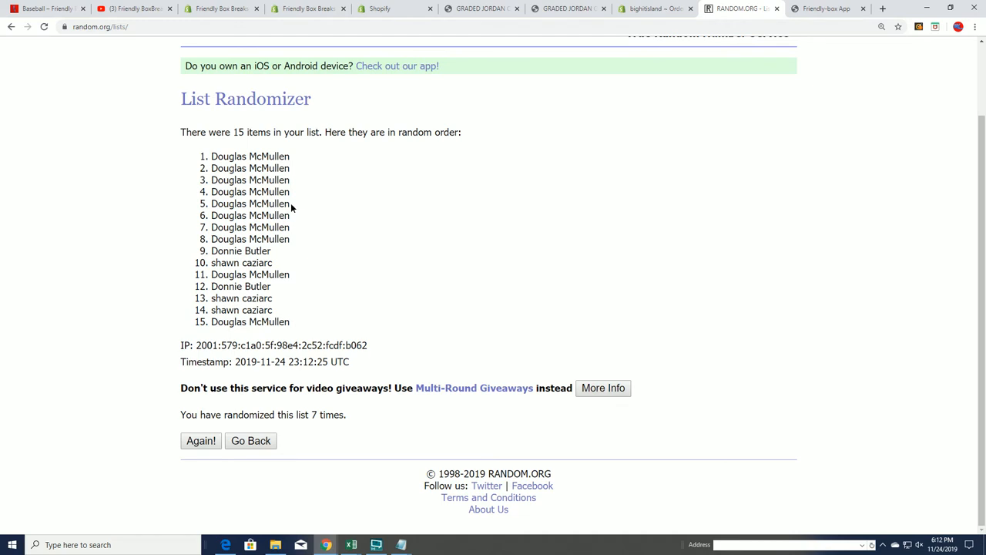
Step: Highlight entries 1 through 5 of the randomized list as the winners
left_click_drag(211, 156, 291, 204)
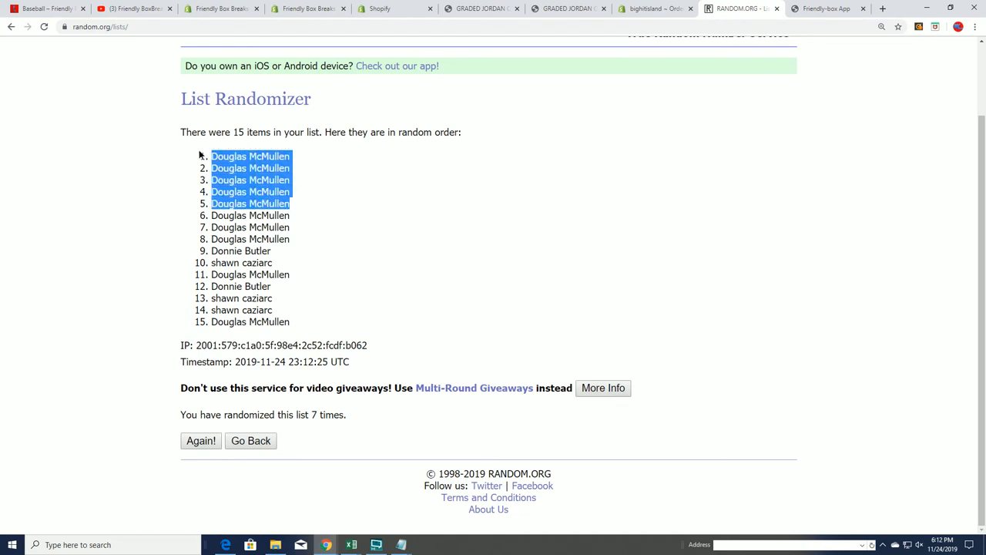
mouse_move(414, 208)
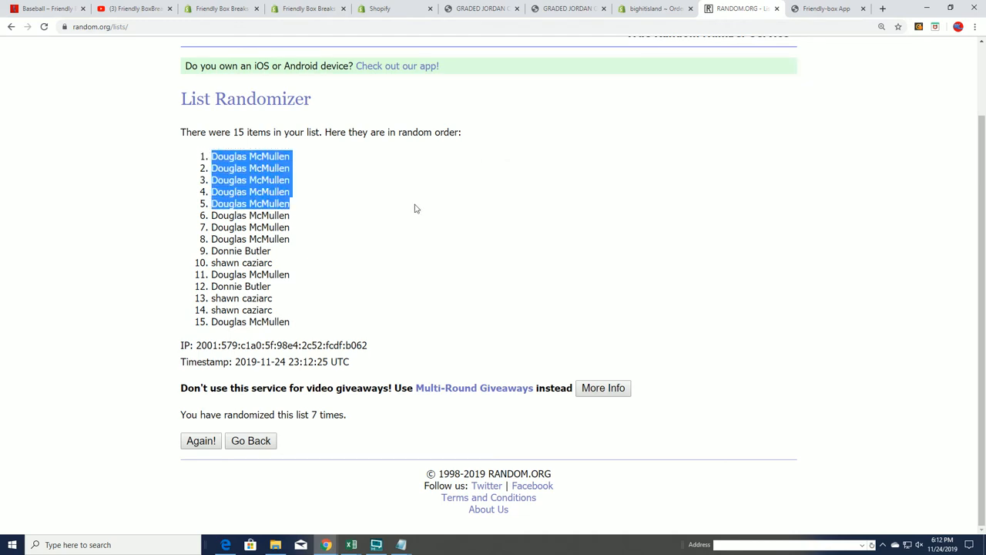
mouse_move(871, 180)
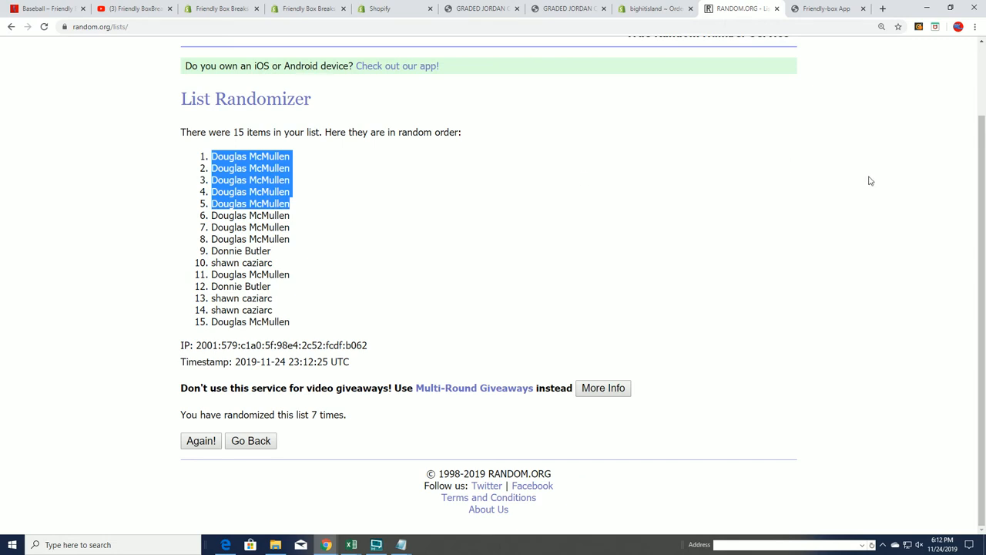
mouse_move(632, 234)
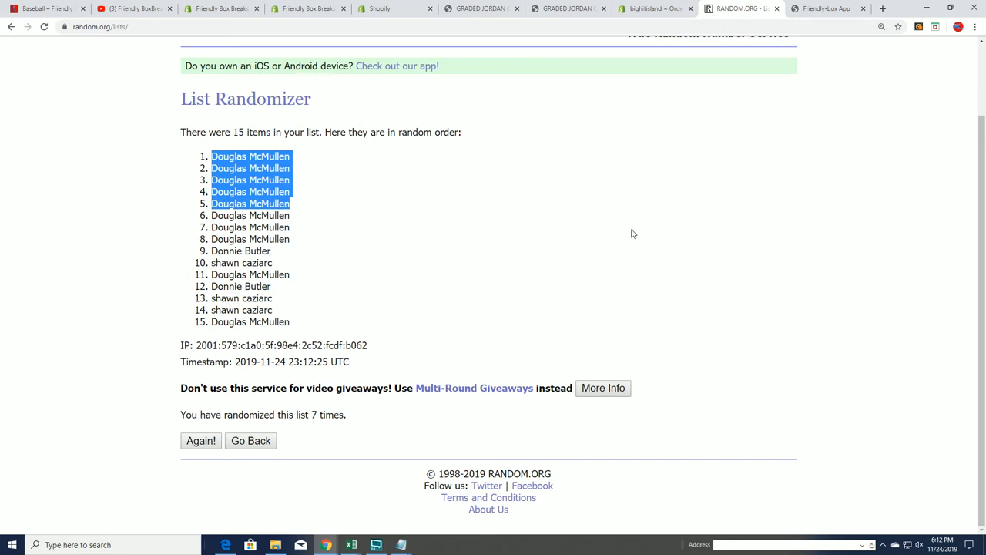